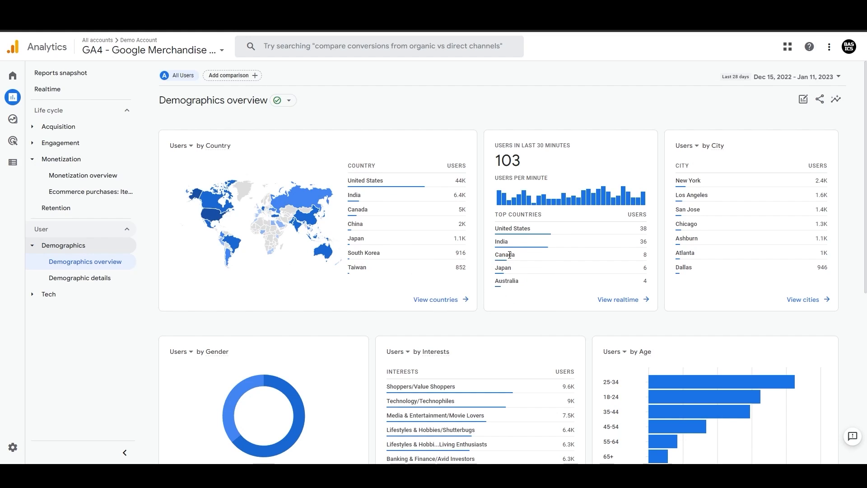
# Open Demographic details and list the dimensions available under the Country column
pyautogui.scroll(-3)
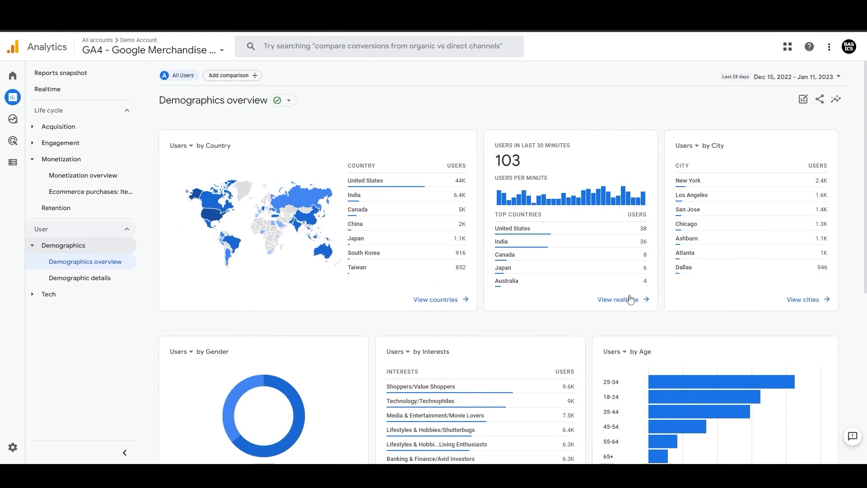
pyautogui.scroll(-3)
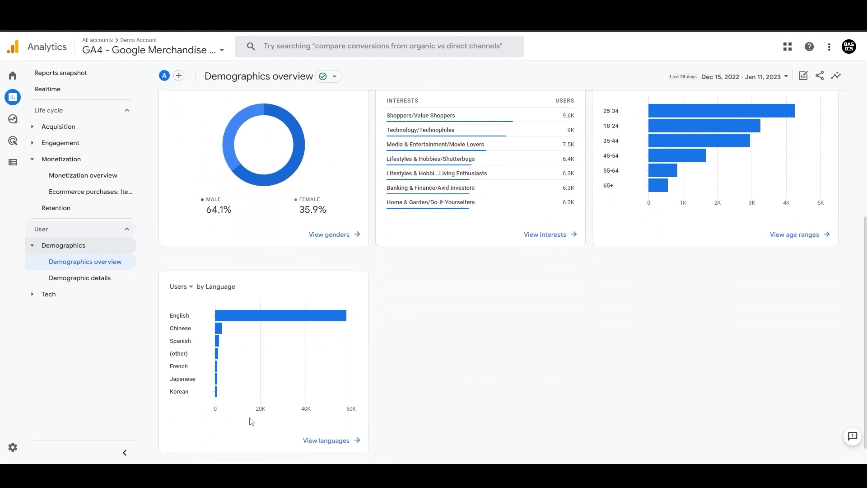
pyautogui.scroll(3)
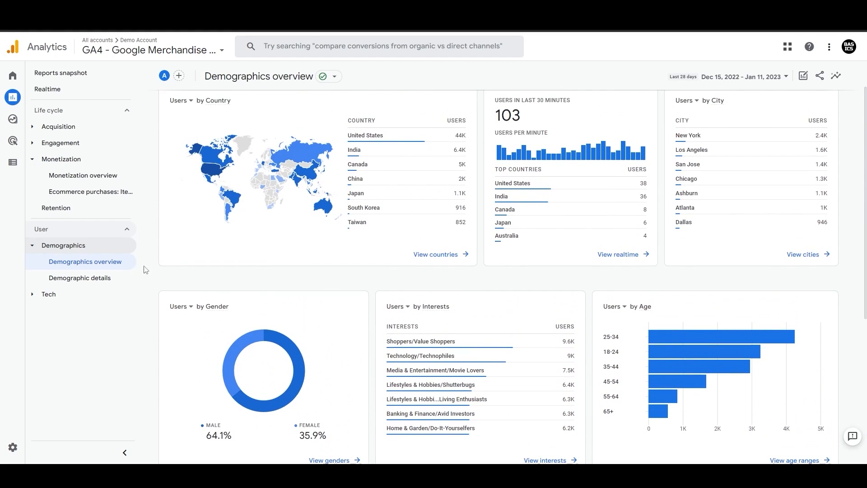
pyautogui.click(79, 278)
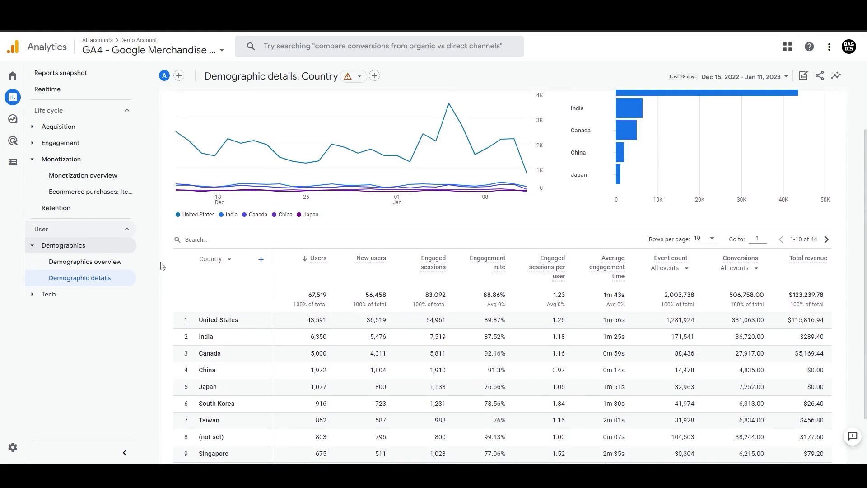
pyautogui.scroll(-3)
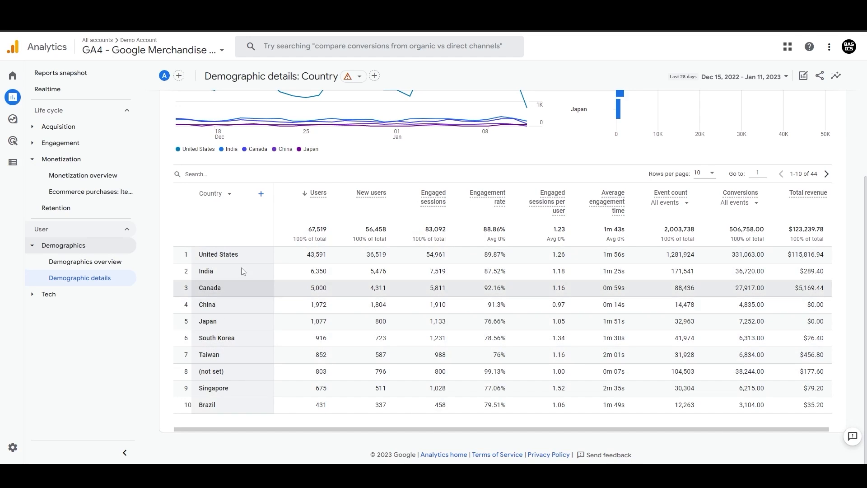
pyautogui.click(215, 194)
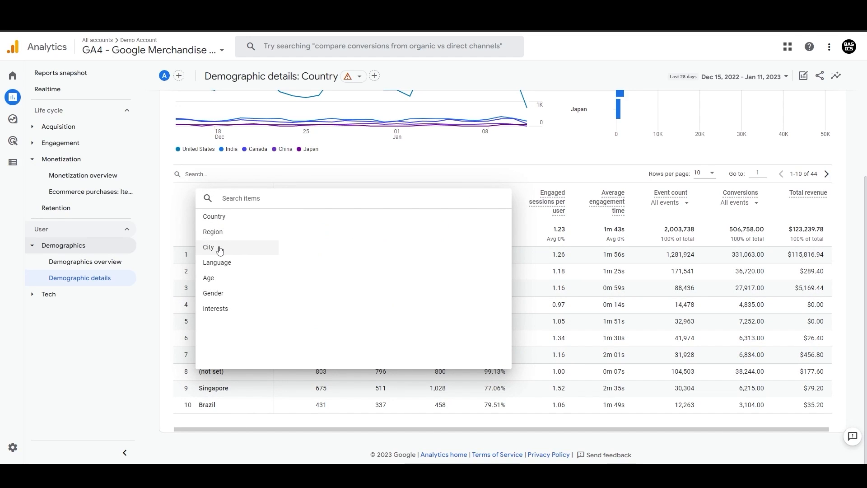
pyautogui.moveTo(212, 231)
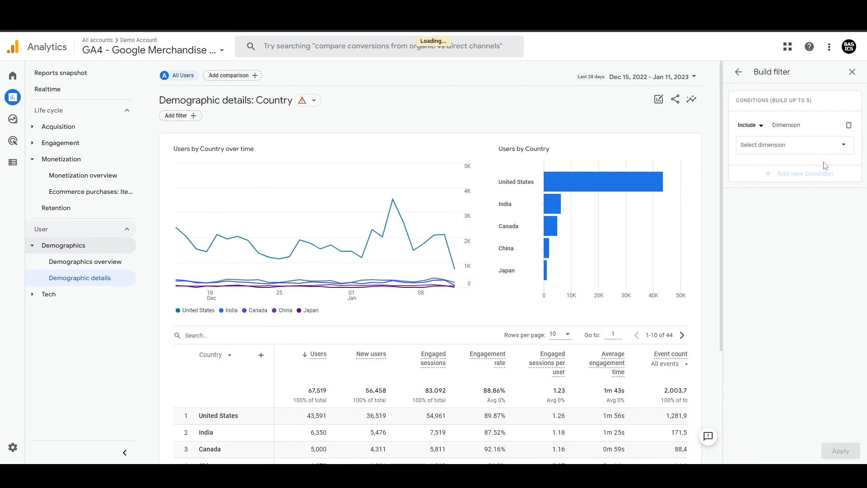
# Close the filter-building panel and go to the Tech overview report
pyautogui.click(852, 72)
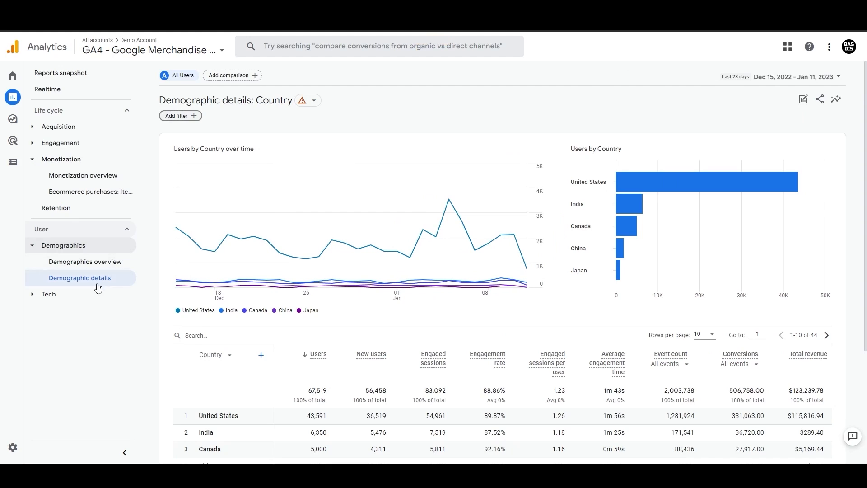
pyautogui.click(48, 294)
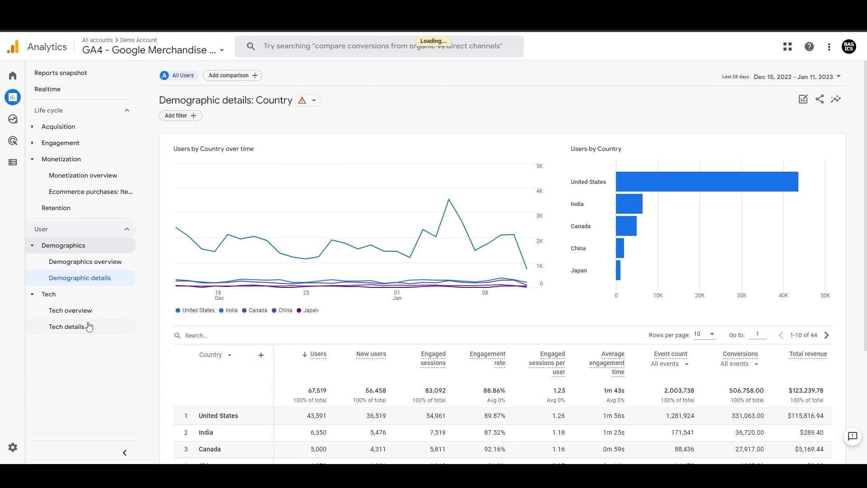
pyautogui.click(70, 310)
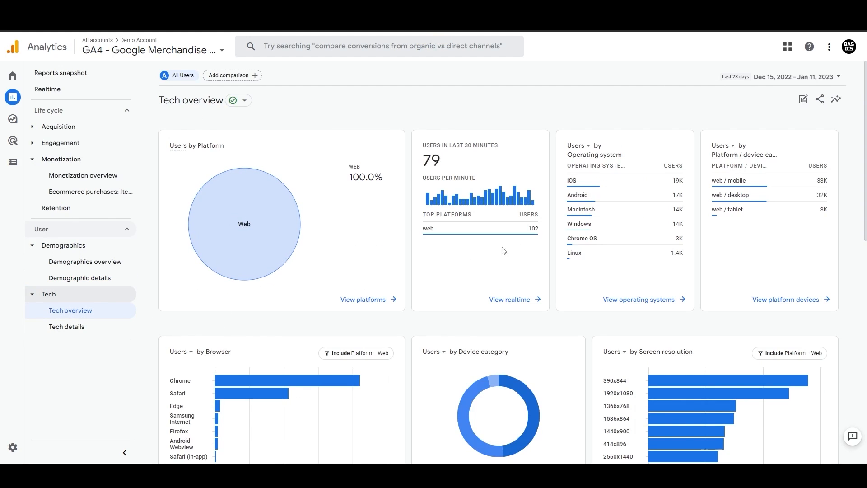
# Browse the Tech overview cards, then open Tech details showing users by browser
pyautogui.scroll(-3)
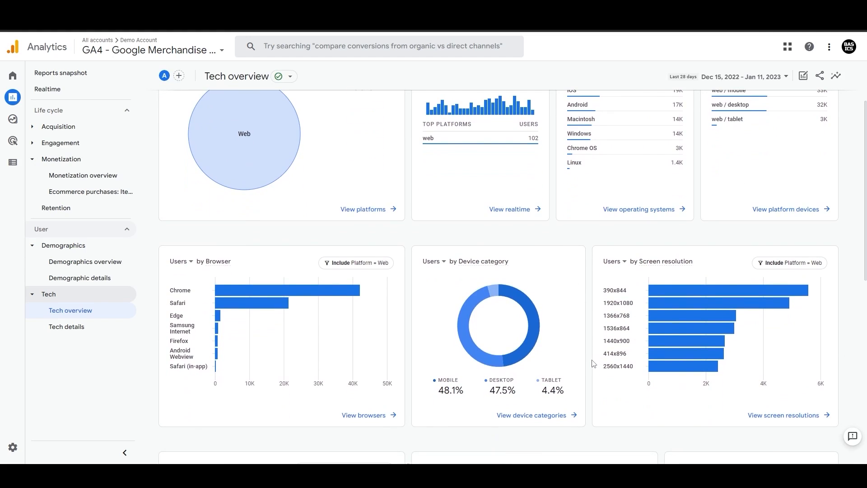
pyautogui.scroll(-3)
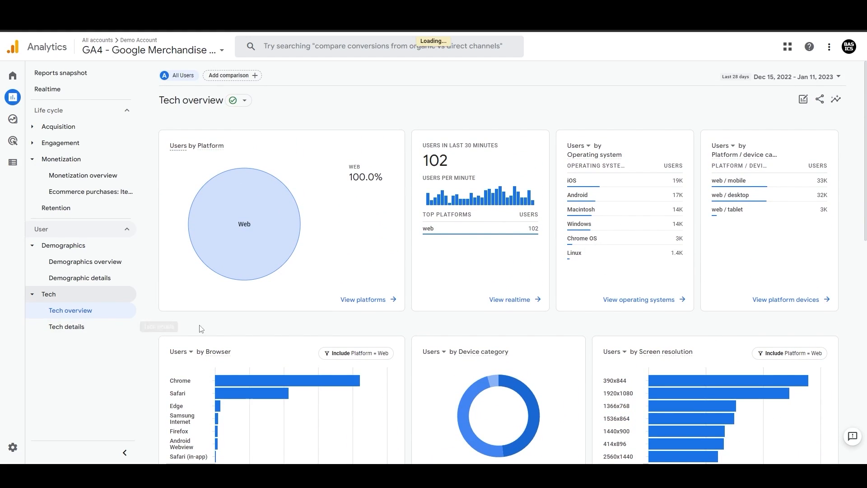
pyautogui.click(66, 326)
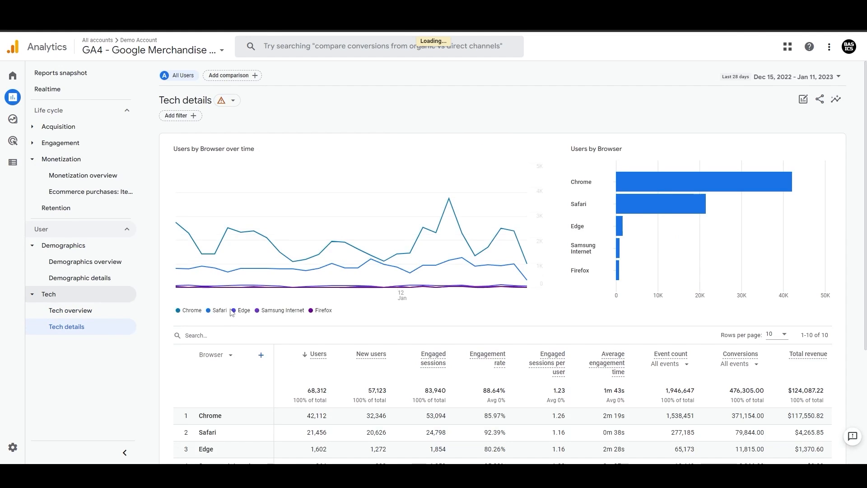
# Scroll Tech details and show the Browser column's alternatives, like device category and operating system
pyautogui.scroll(-3)
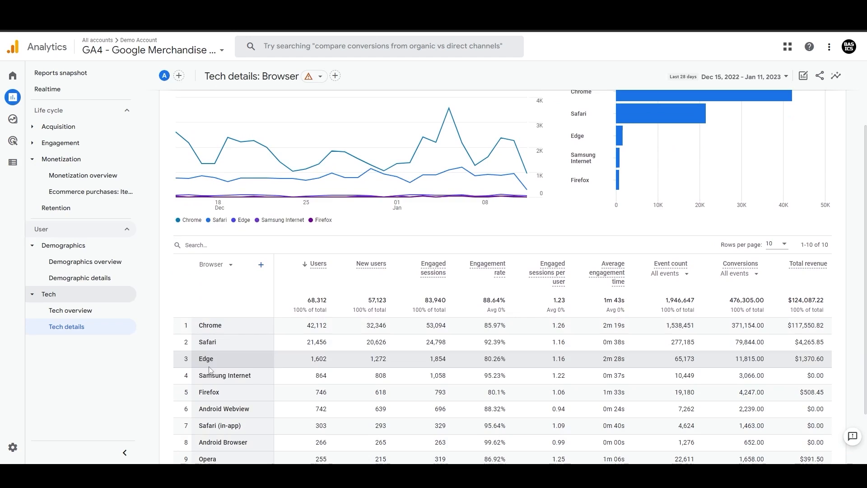
pyautogui.scroll(-3)
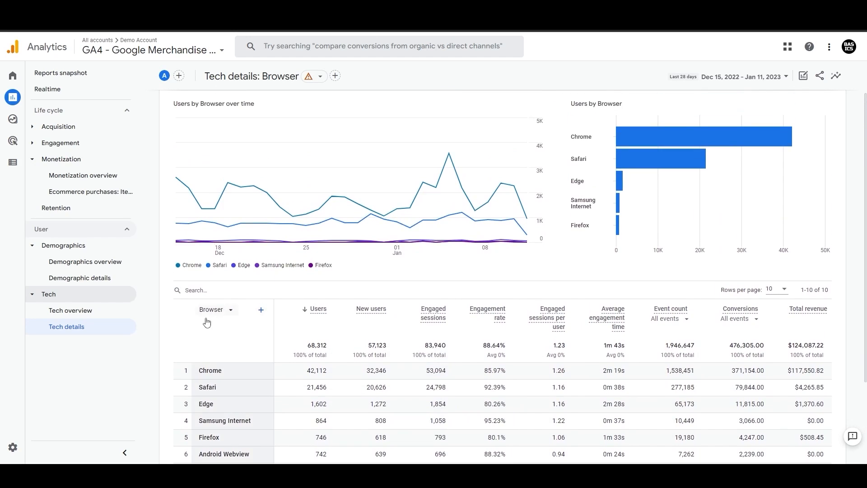
pyautogui.click(215, 309)
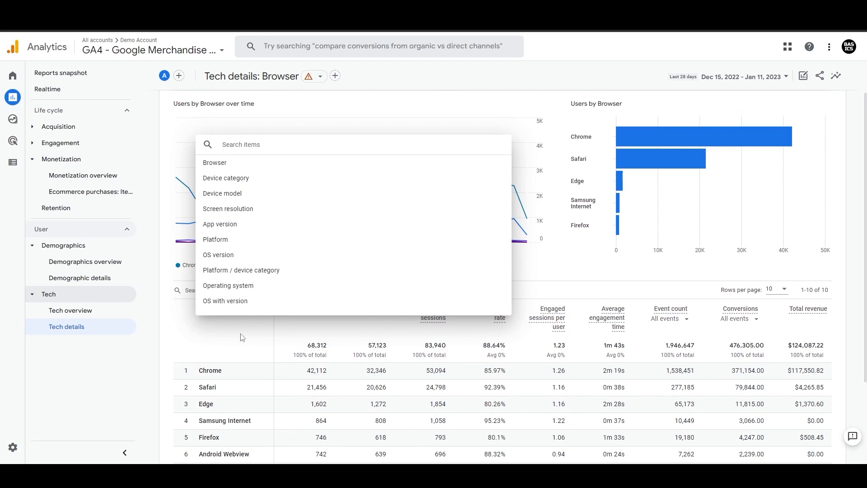